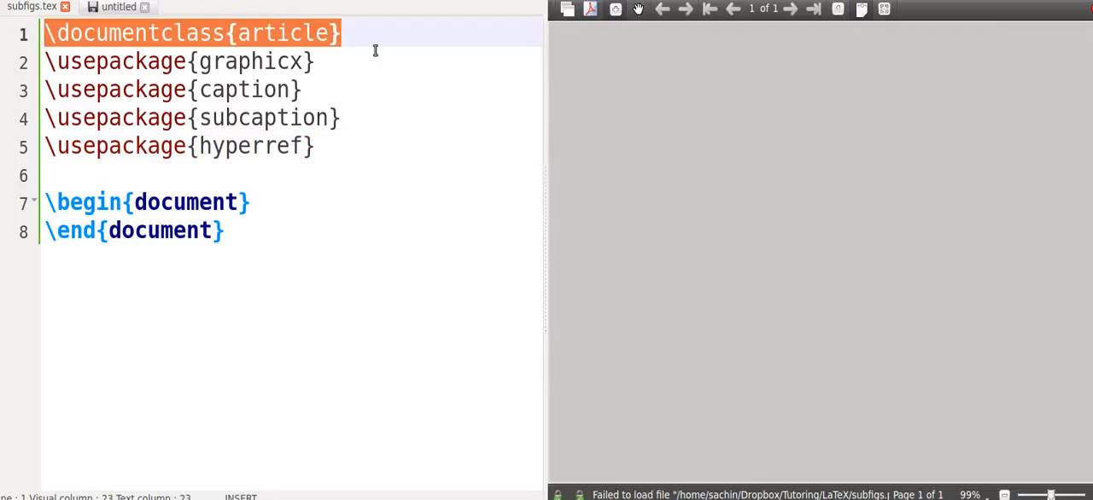
{"action": "mouse_move", "coordinate": [256, 236]}
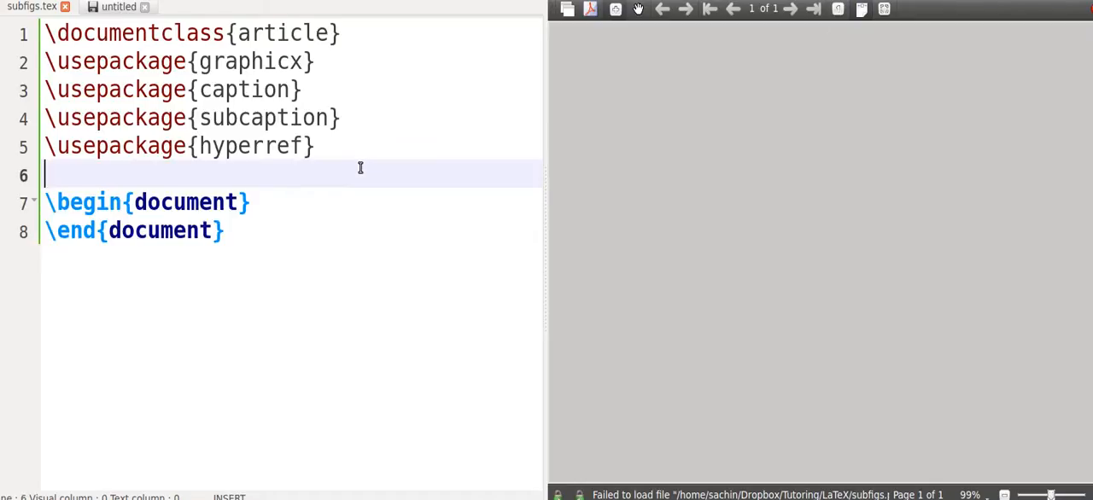
{"action": "mouse_move", "coordinate": [133, 109]}
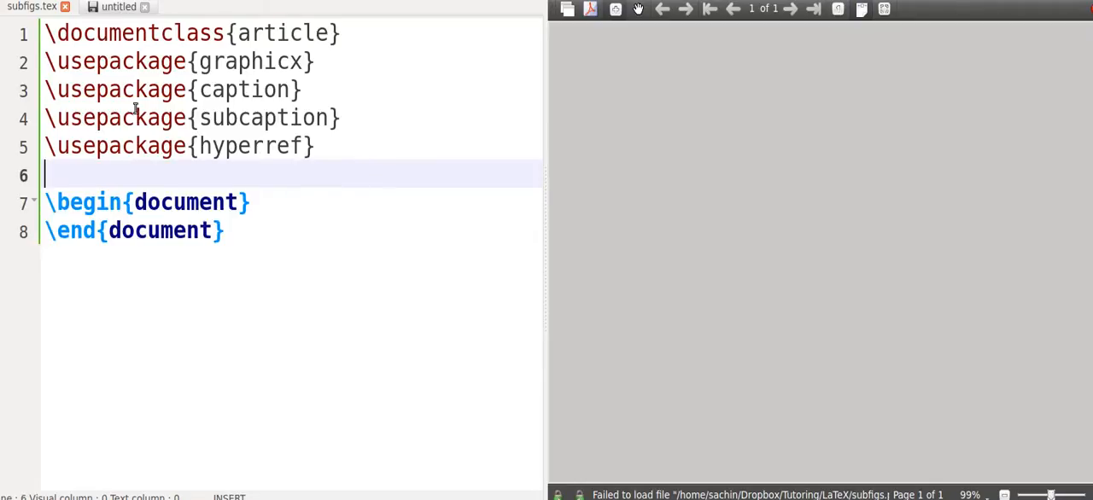
Mark the caption and subcaption package lines in the preamble
{"action": "left_click_drag", "start_coordinate": [48, 174], "coordinate": [221, 89]}
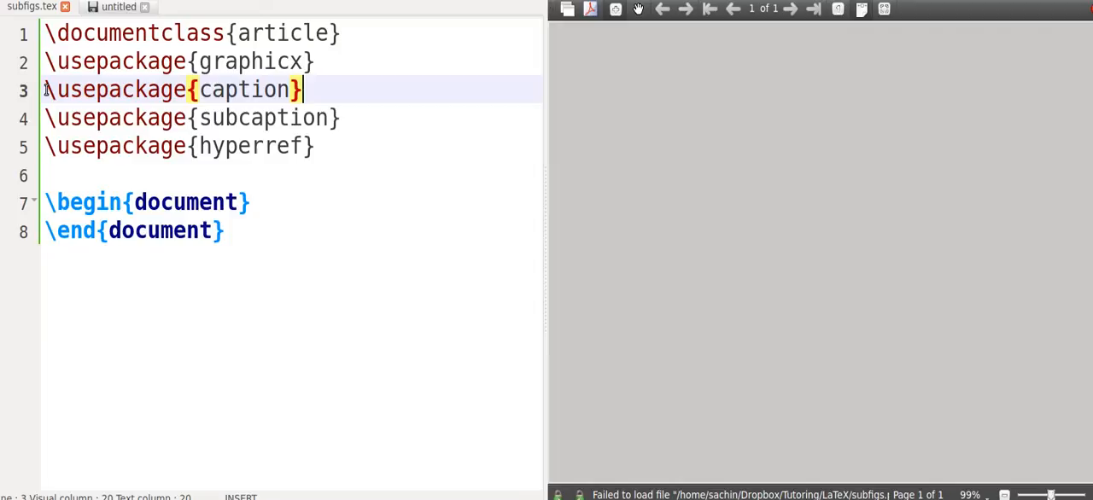
{"action": "left_click_drag", "start_coordinate": [301, 89], "coordinate": [339, 118]}
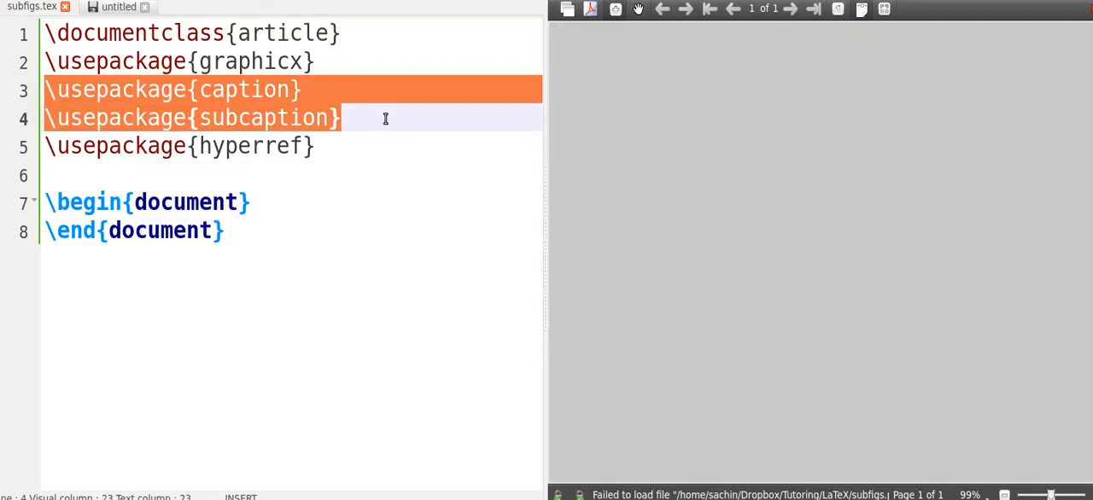
{"action": "mouse_move", "coordinate": [328, 136]}
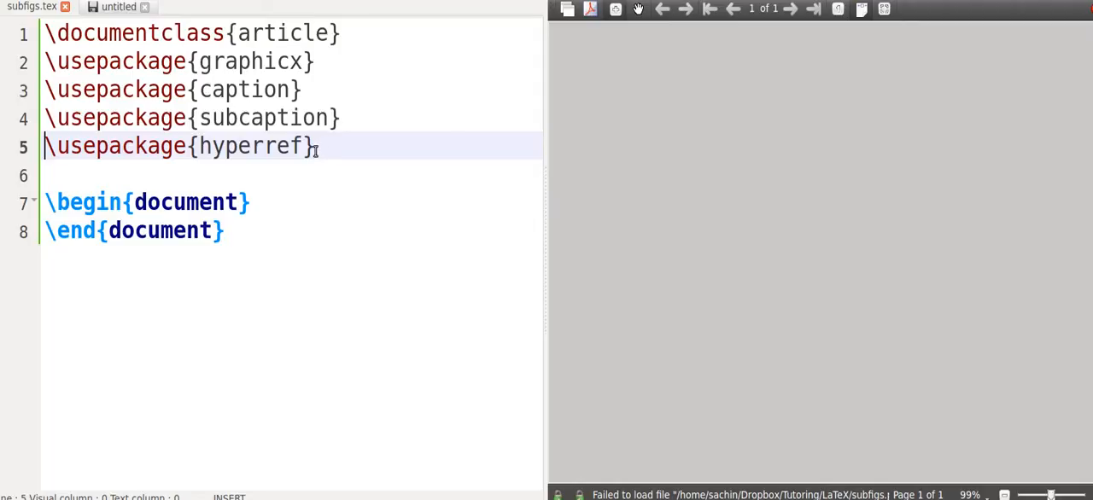
{"action": "mouse_move", "coordinate": [277, 166]}
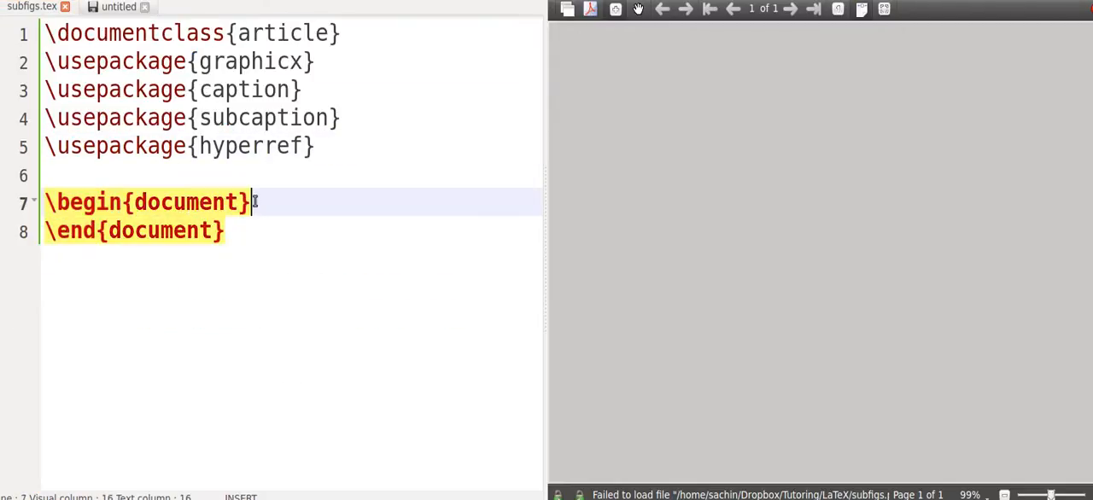
Add a \begin{figure}...\end{figure} environment to the document body
{"action": "type", "text": "\\be"}
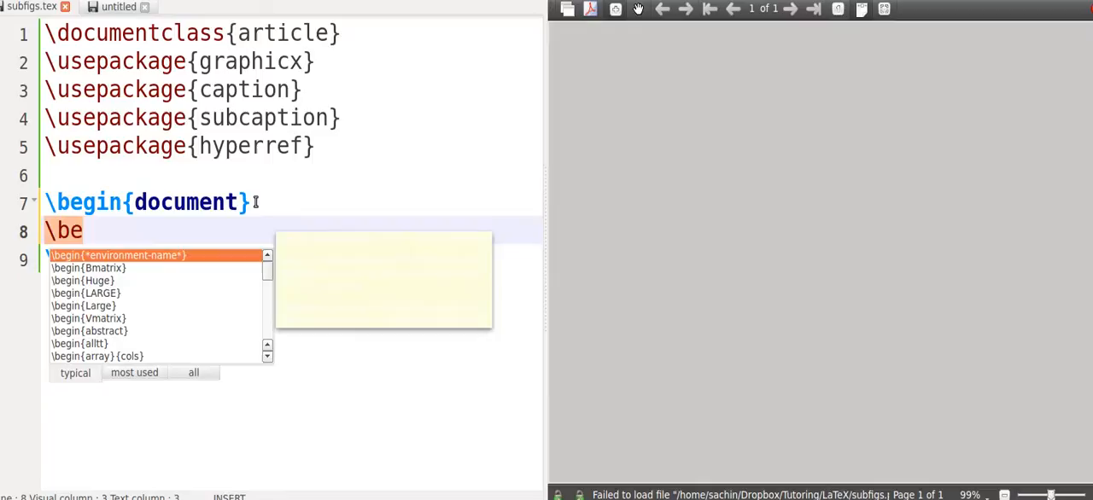
{"action": "type", "text": "gin"}
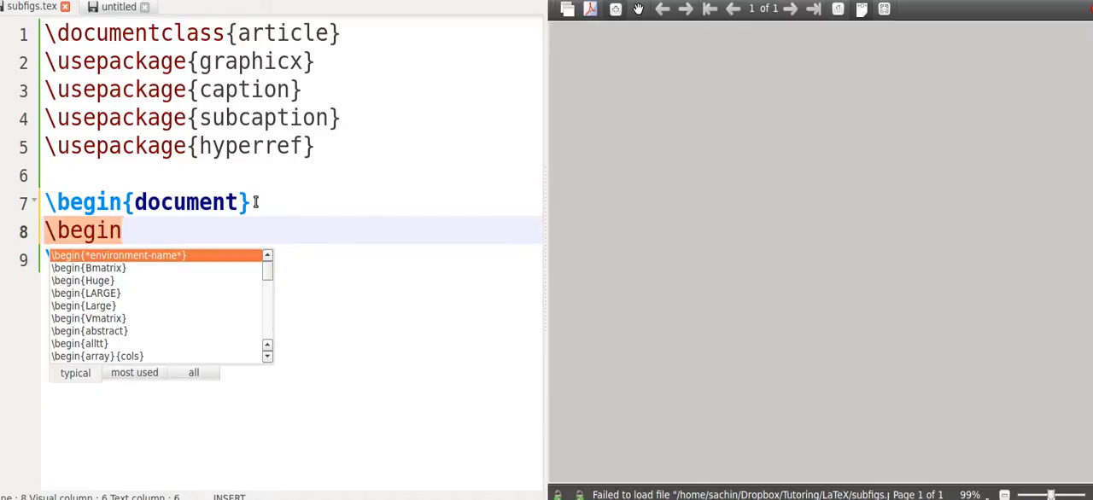
{"action": "left_click", "coordinate": [120, 256]}
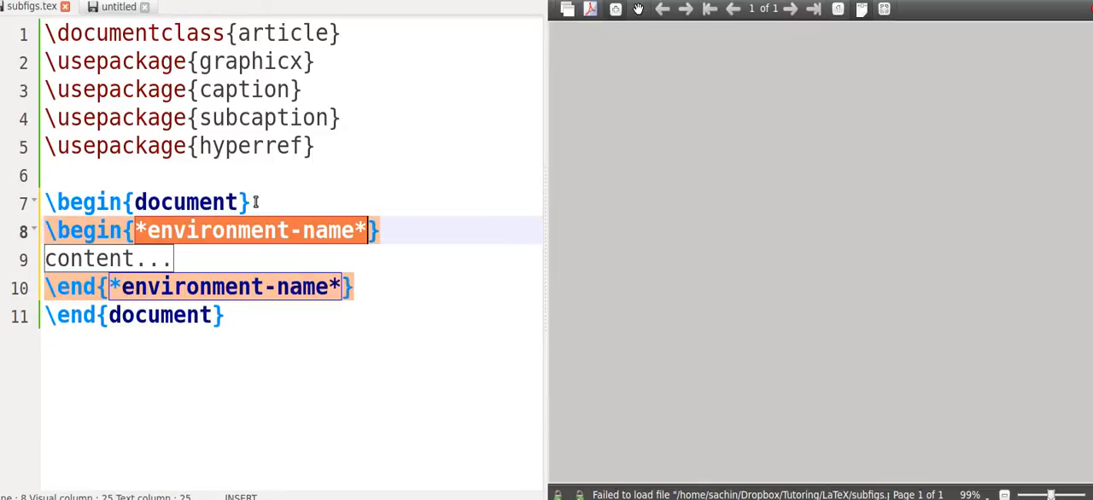
{"action": "type", "text": "figure"}
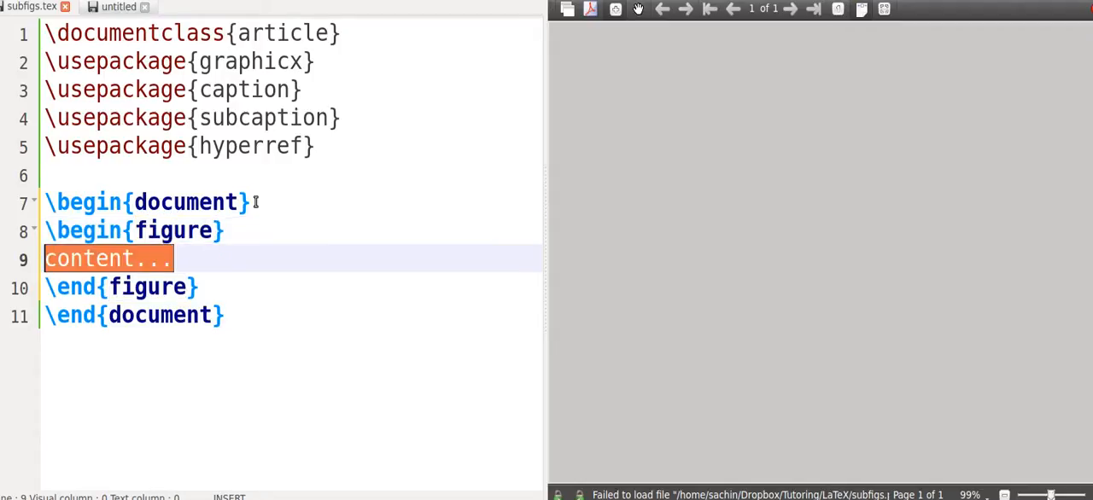
{"action": "key", "text": "Delete"}
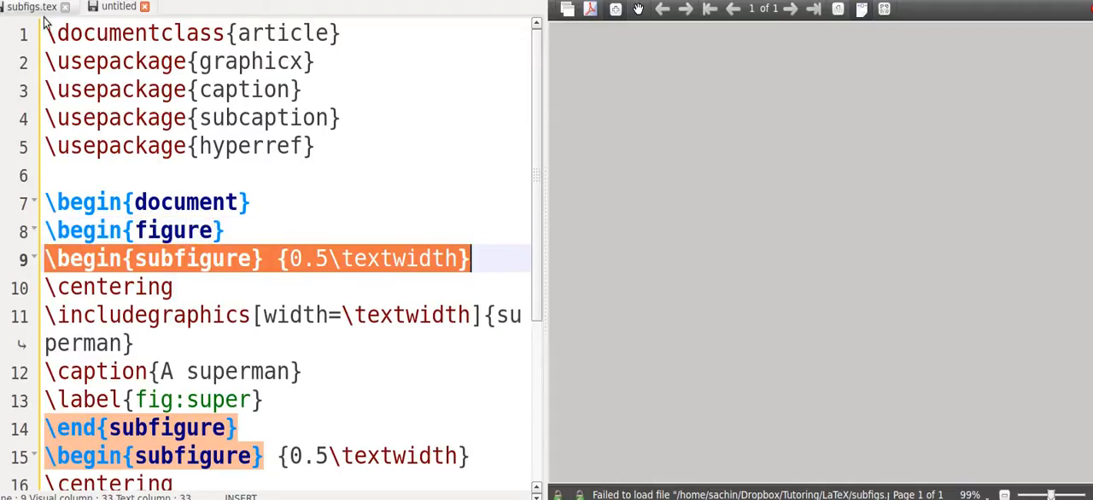
Nest an empty \begin{subfigure}{0.5\textwidth} environment inside the figure
{"action": "type", "text": "\\begin{s"}
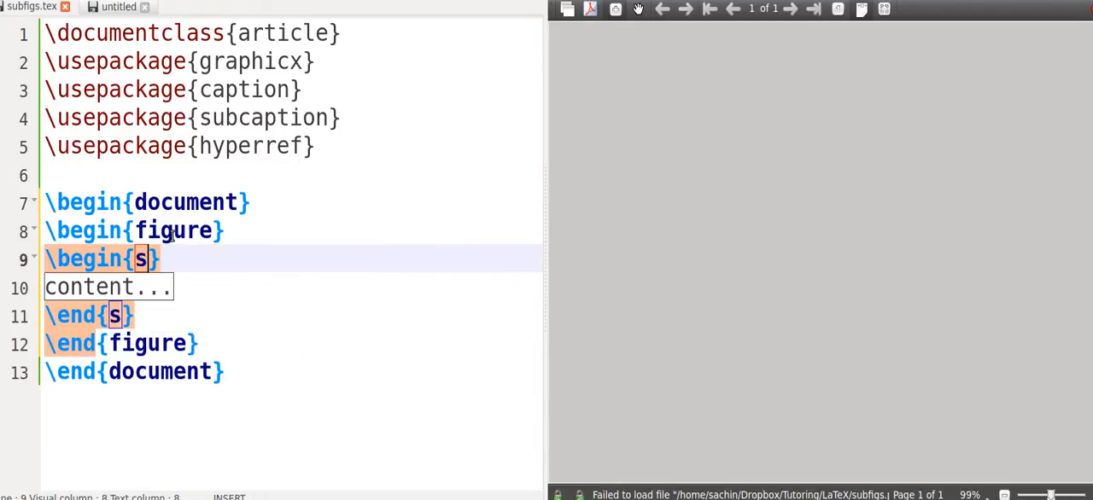
{"action": "type", "text": "ubfigur"}
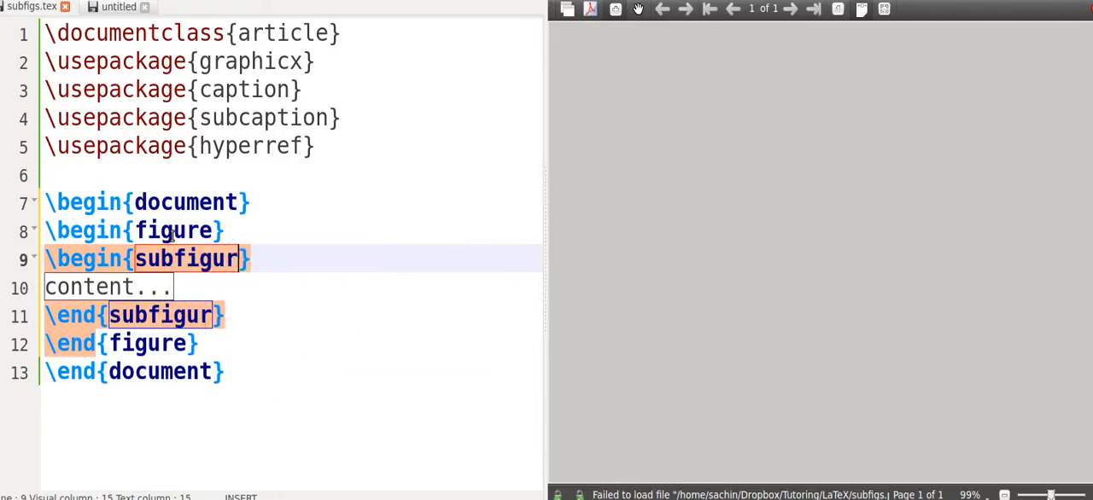
{"action": "type", "text": "e{"}
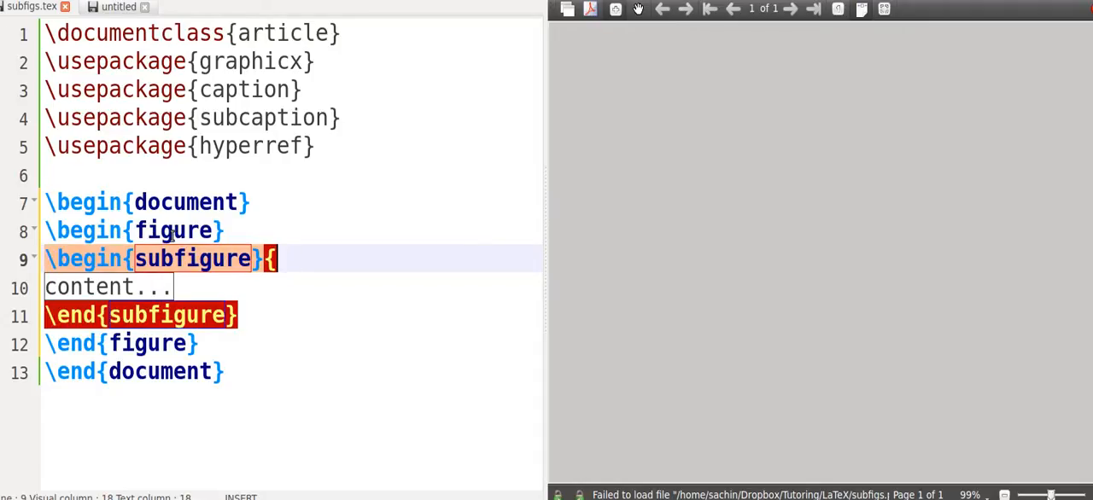
{"action": "type", "text": "}"}
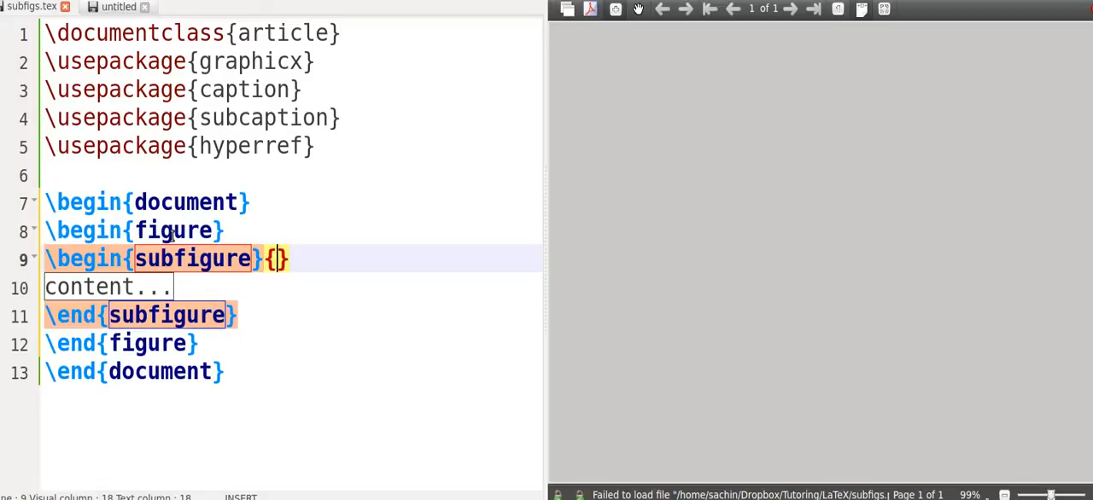
{"action": "type", "text": "\\textwidth"}
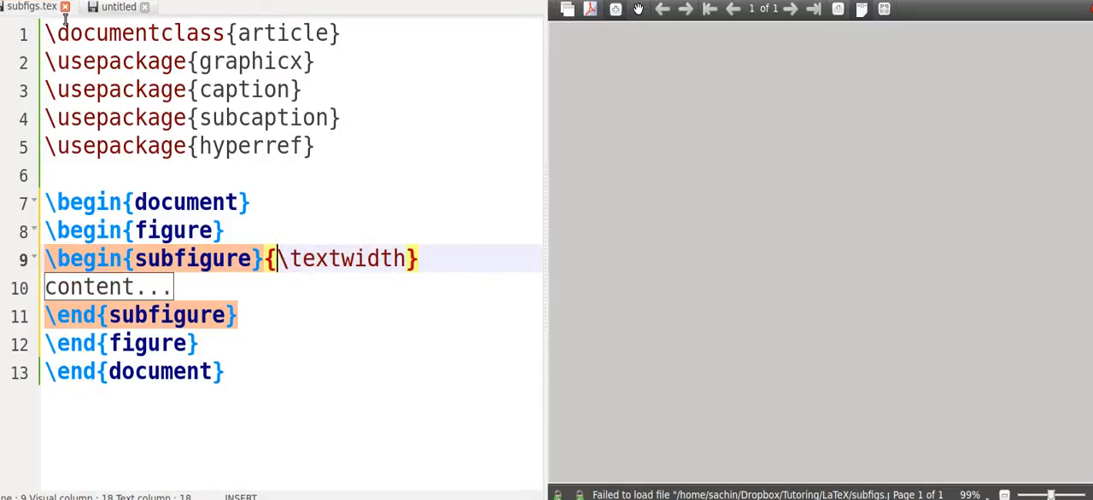
{"action": "type", "text": "0.5"}
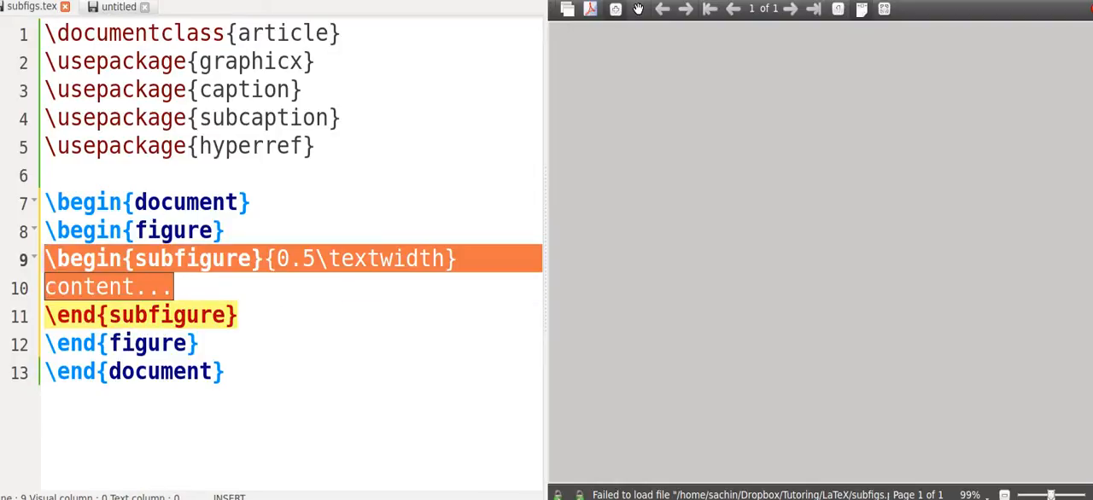
Centre a superman image in the subfigure with caption A superman and label fig:super
{"action": "type", "text": "\\centering"}
{"action": "type", "text": "\\includegraphics[]{superman}"}
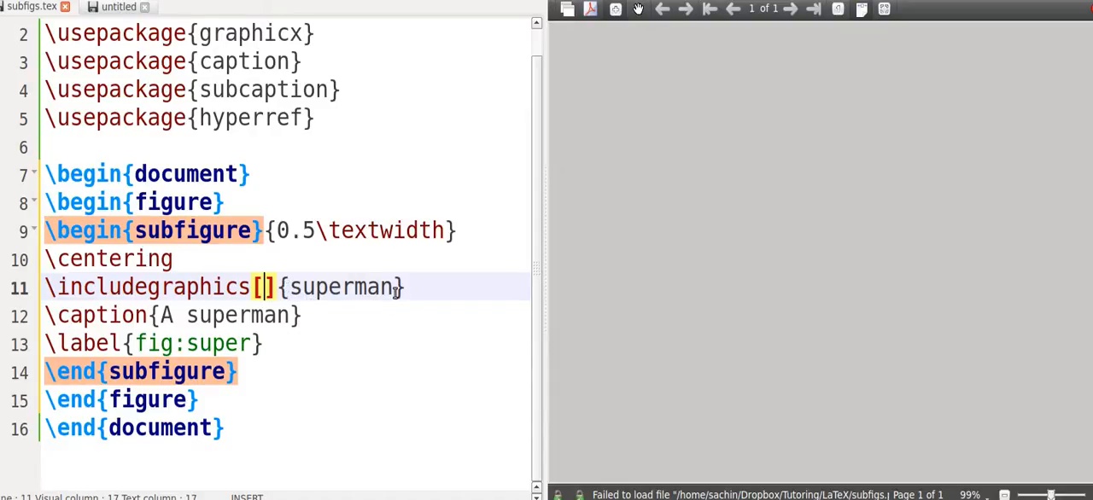
{"action": "left_click", "coordinate": [394, 287]}
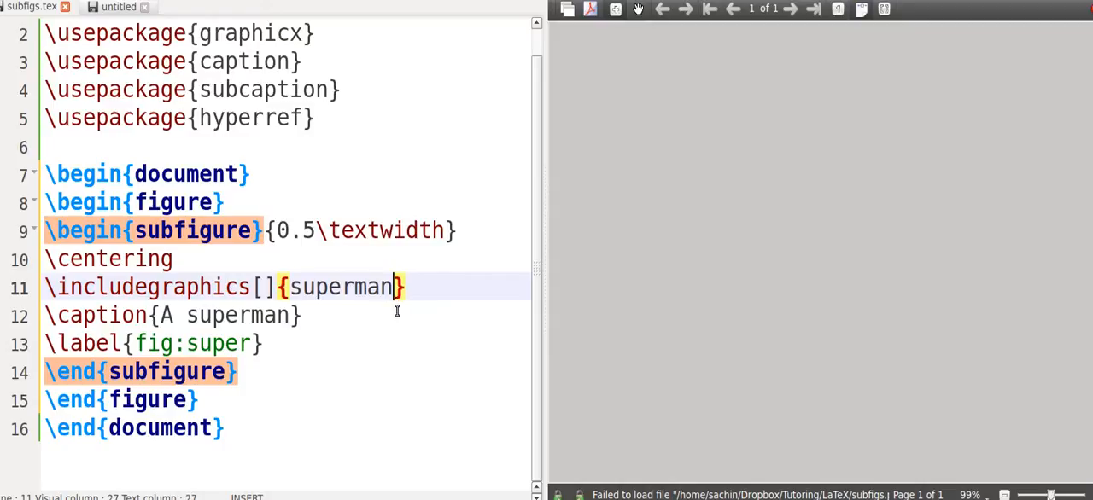
{"action": "mouse_move", "coordinate": [198, 328]}
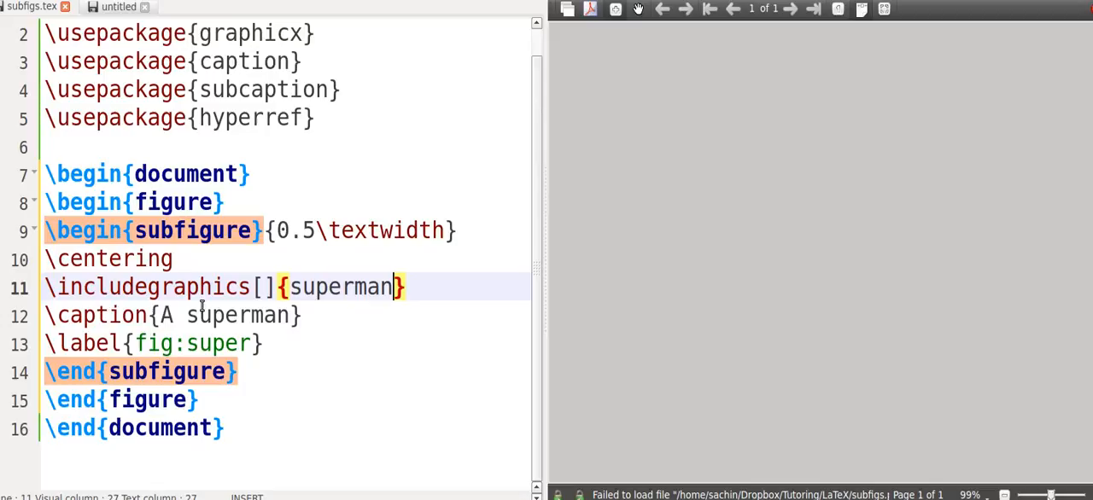
{"action": "left_click", "coordinate": [267, 343]}
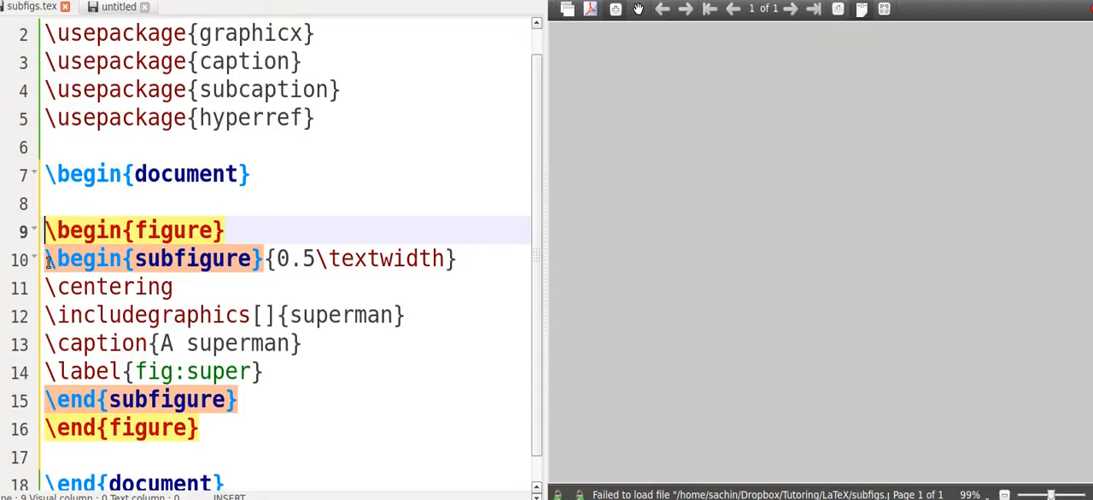
{"action": "left_click", "coordinate": [274, 260]}
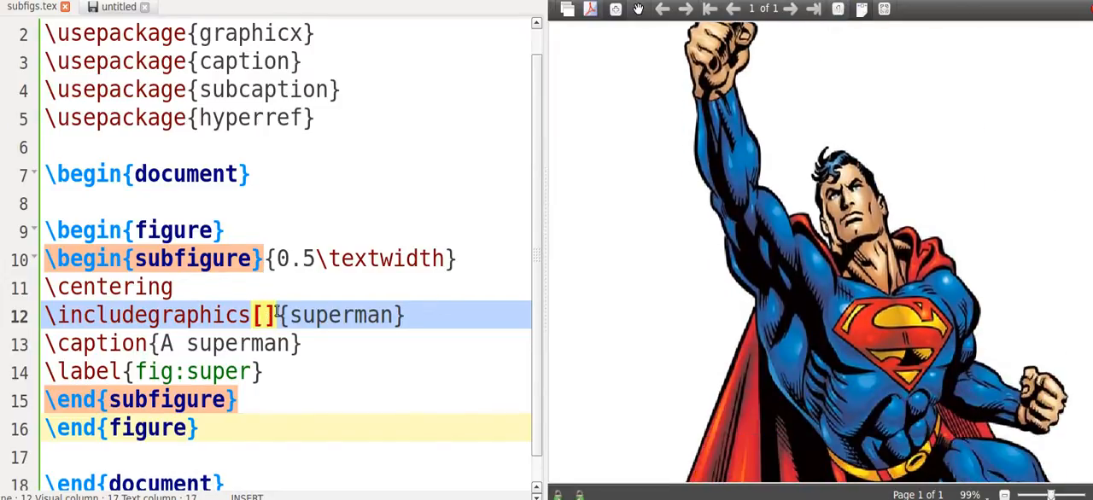
Give the superman image width=\textwidth and height=1 in, squashing it flat
{"action": "type", "text": "width=\\textwidth"}
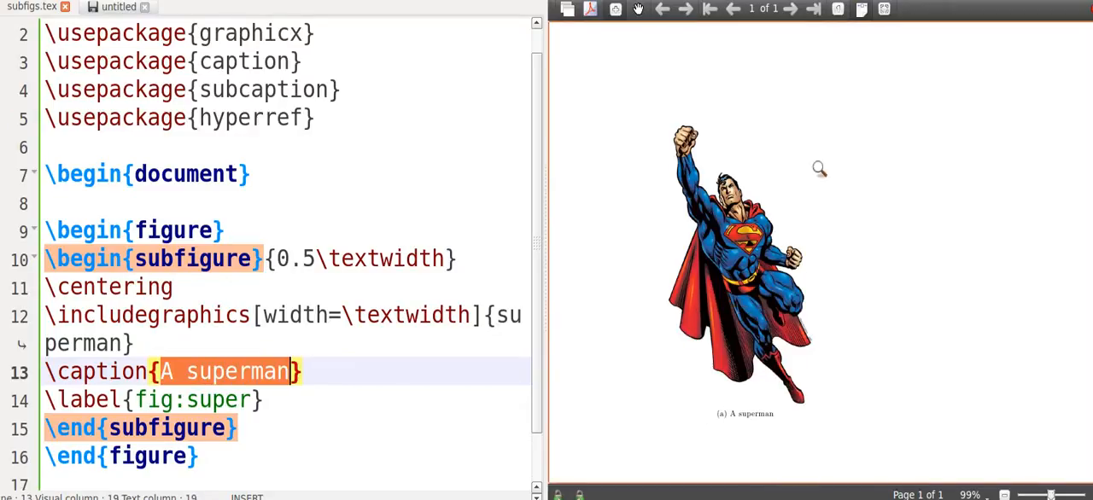
{"action": "mouse_move", "coordinate": [287, 316]}
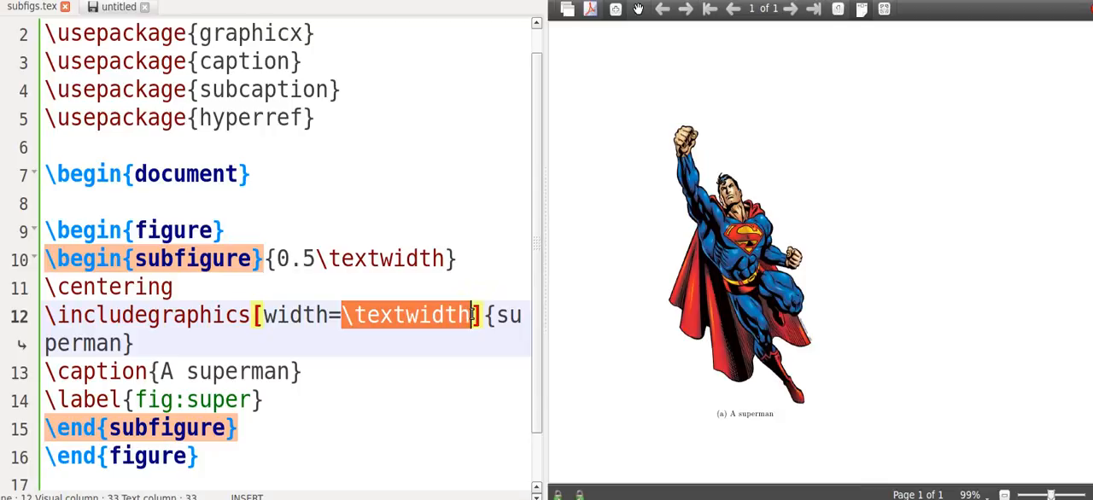
{"action": "type", "text": "3"}
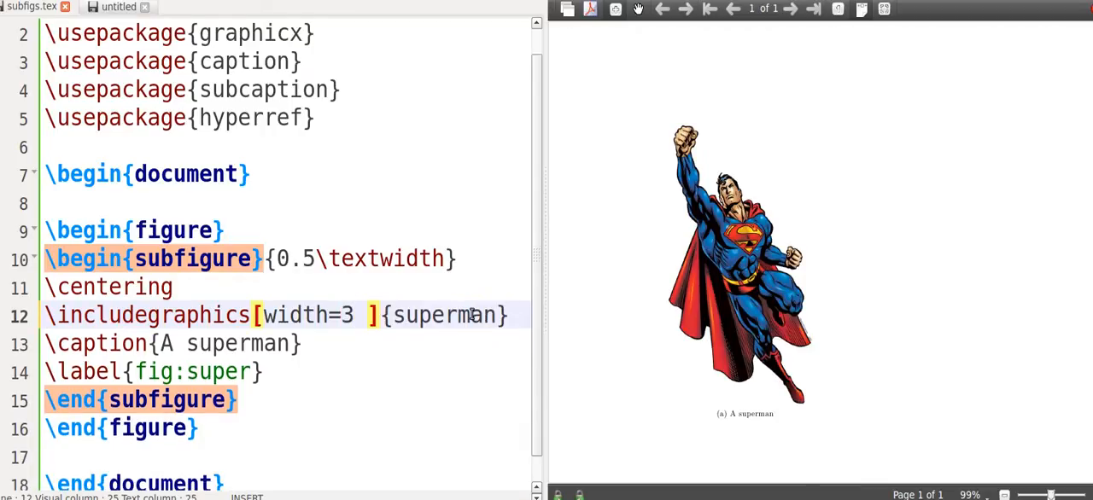
{"action": "type", "text": "cm"}
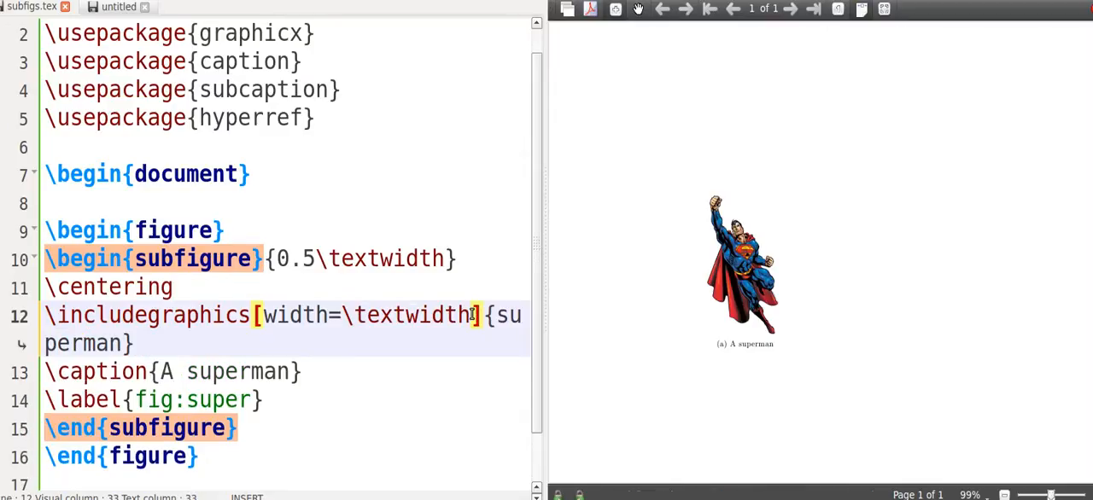
{"action": "type", "text": ","}
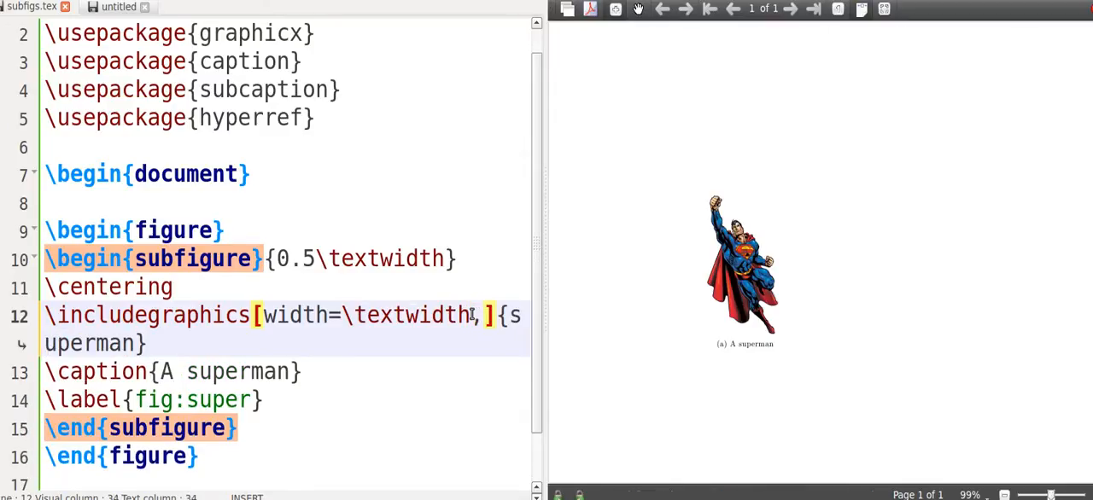
{"action": "type", "text": "height="}
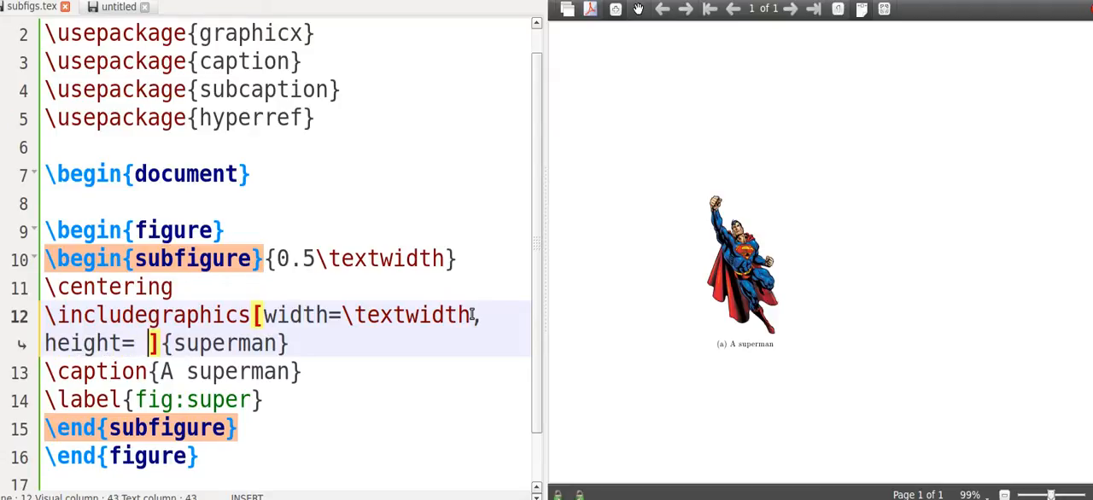
{"action": "type", "text": "1 in"}
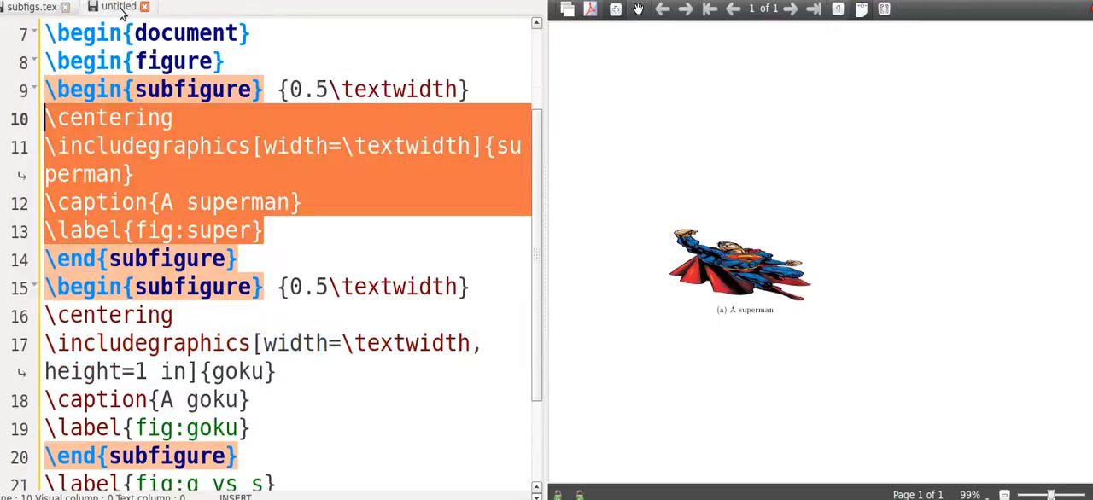
Paste a second subfigure with the goku image, caption and label below the superman one
{"action": "scroll", "scroll_direction": "down", "scroll_amount": 3}
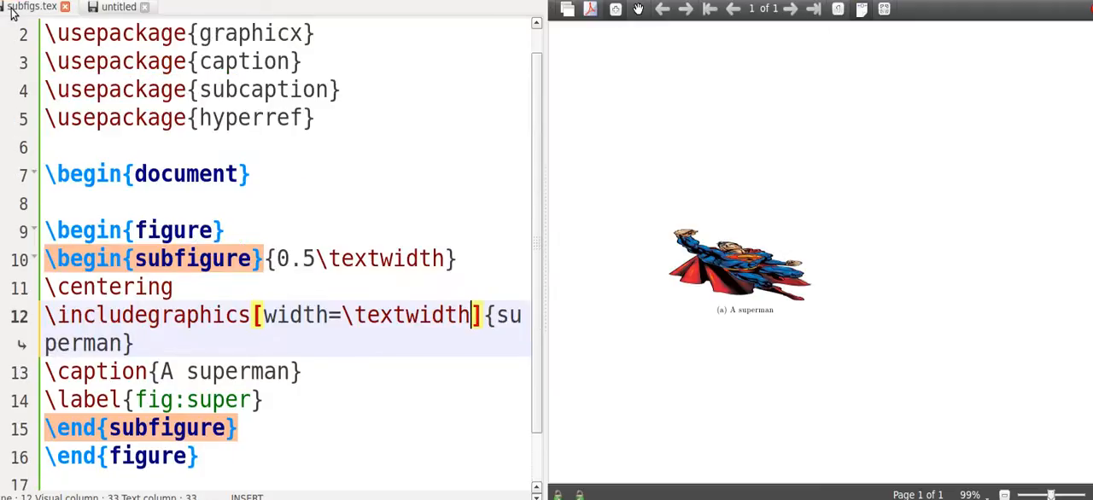
{"action": "scroll", "scroll_direction": "down", "scroll_amount": 3}
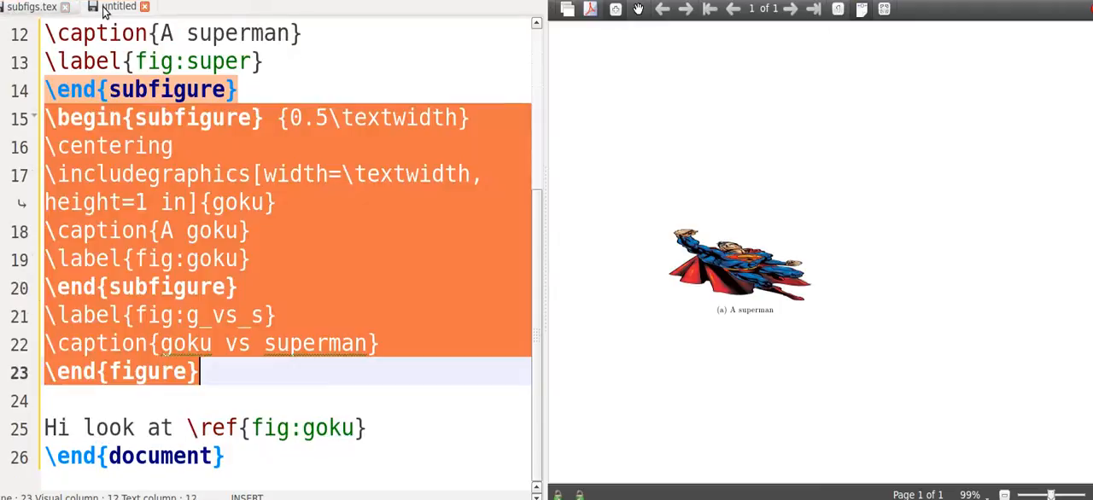
{"action": "left_click", "coordinate": [263, 287]}
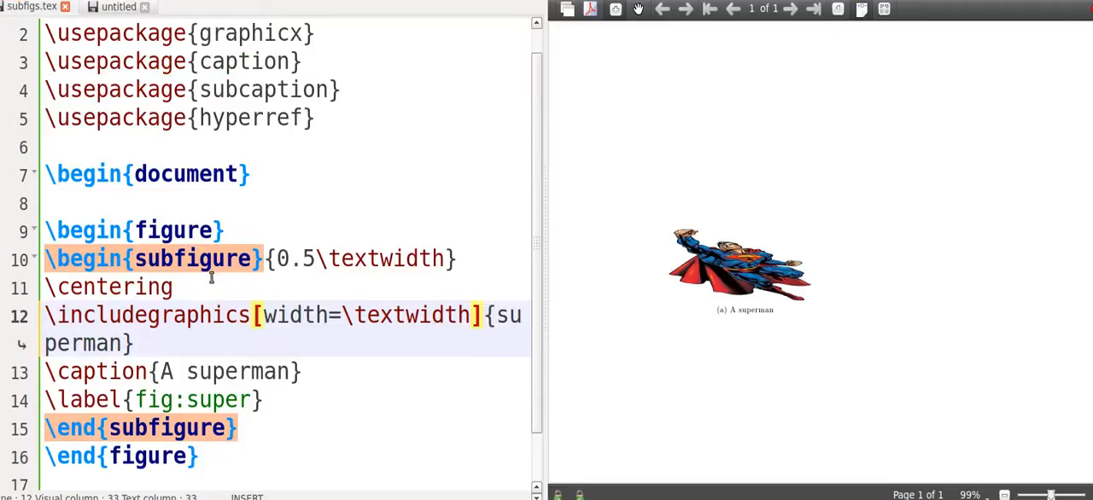
{"action": "key", "text": "Return"}
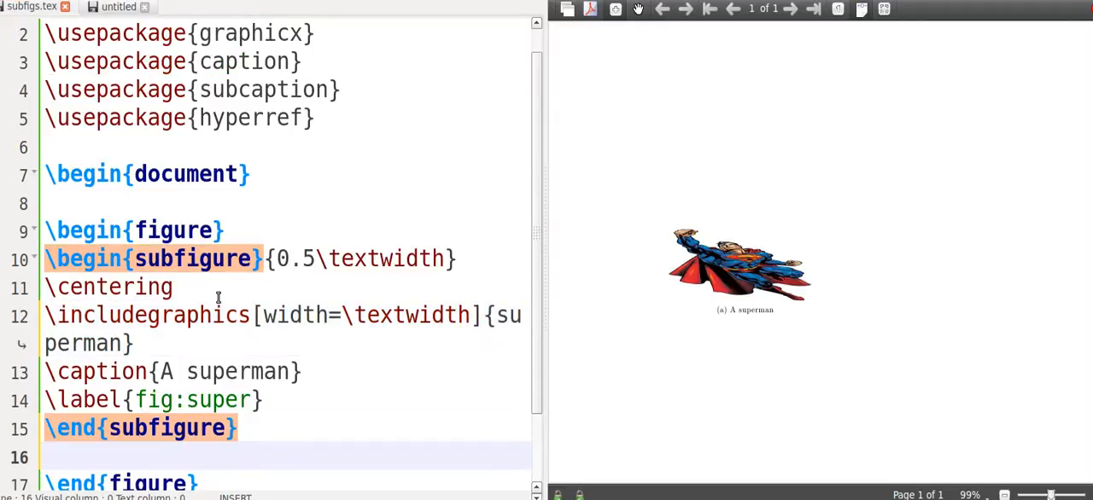
{"action": "scroll", "scroll_direction": "down", "scroll_amount": 3}
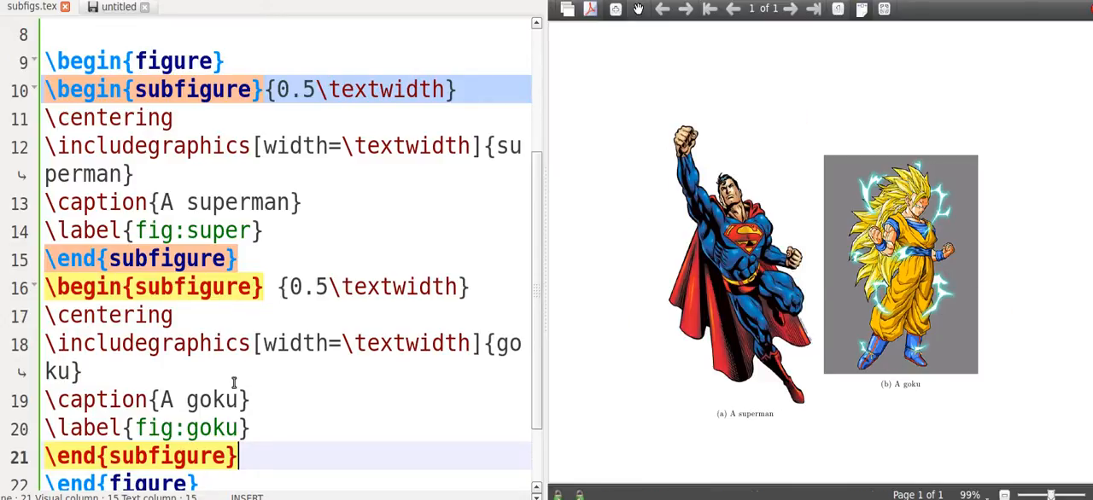
{"action": "scroll", "scroll_direction": "down", "scroll_amount": 3}
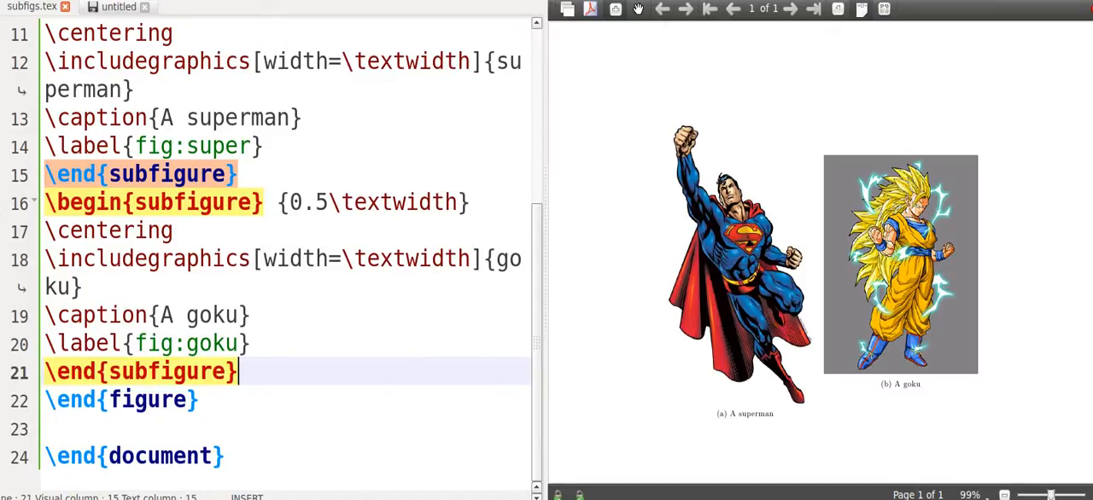
Add the overall figure caption \caption{Superman vs Goku} after both subfigures
{"action": "key", "text": "Return"}
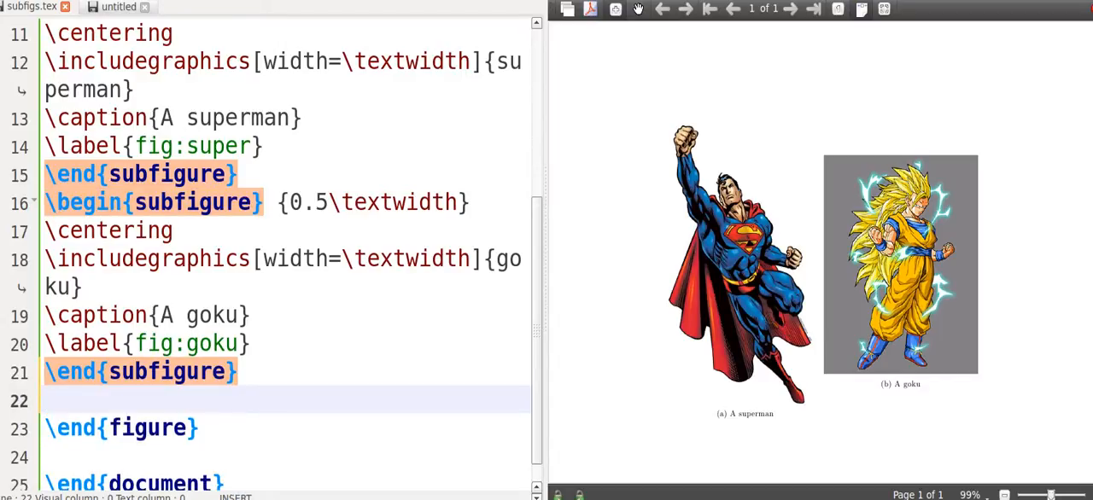
{"action": "type", "text": "\\cap"}
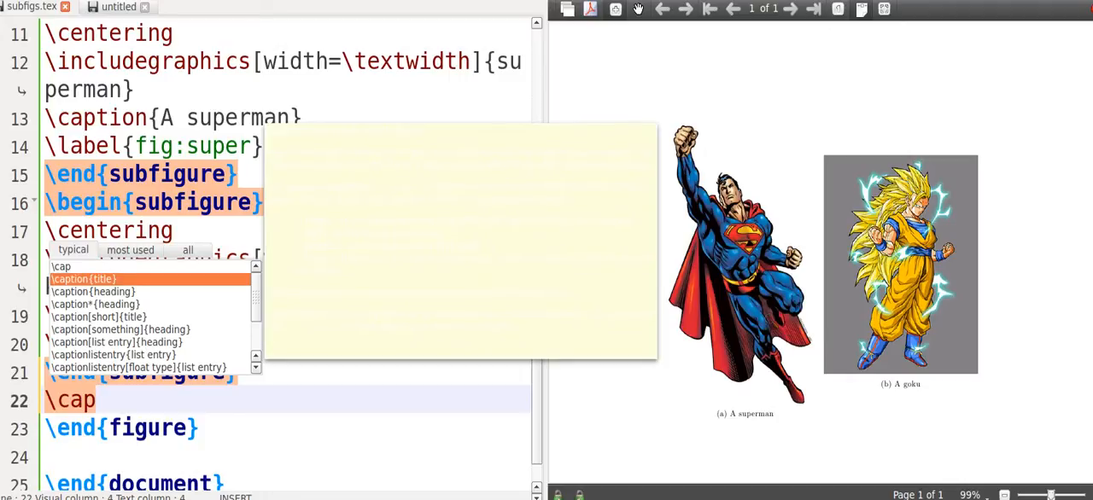
{"action": "left_click", "coordinate": [82, 280]}
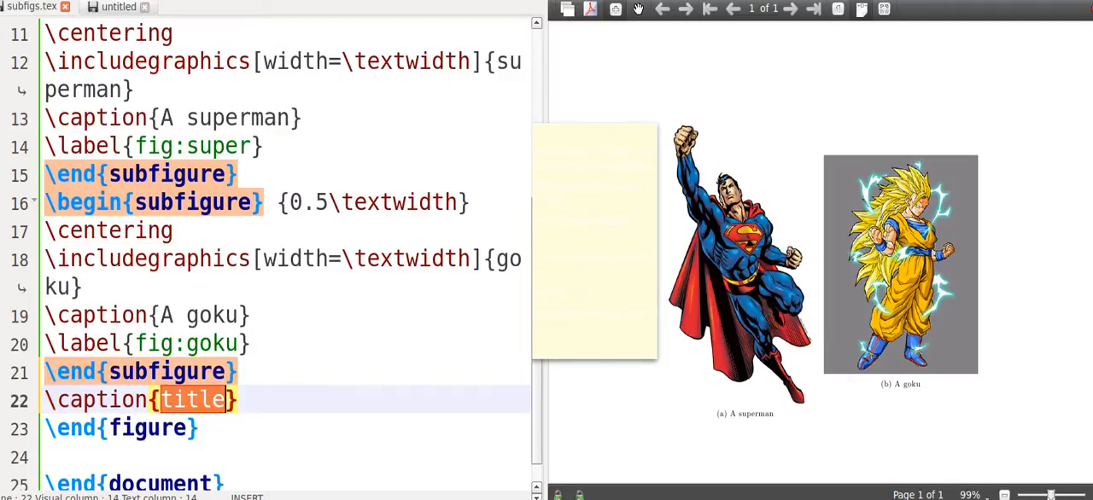
{"action": "type", "text": "Superman vs"}
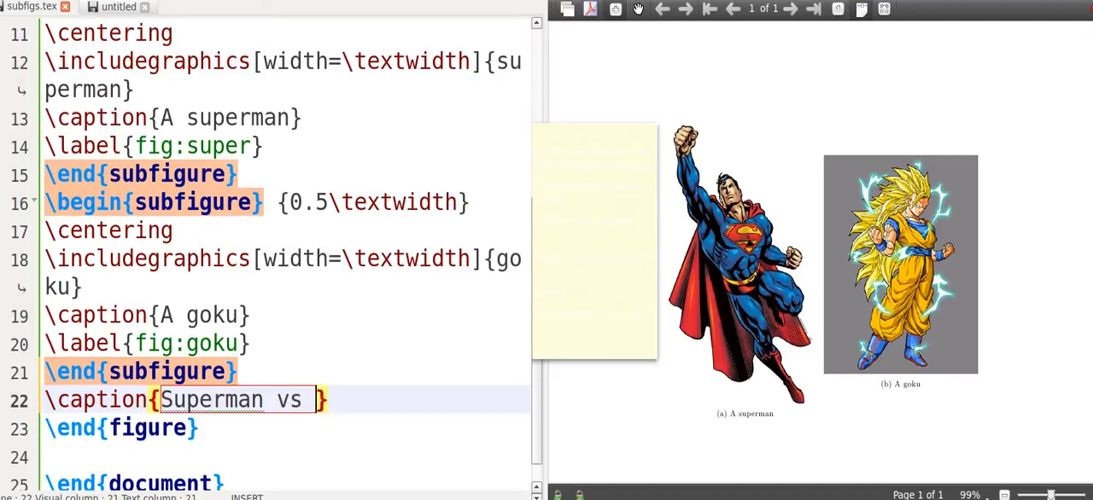
{"action": "type", "text": "Goku"}
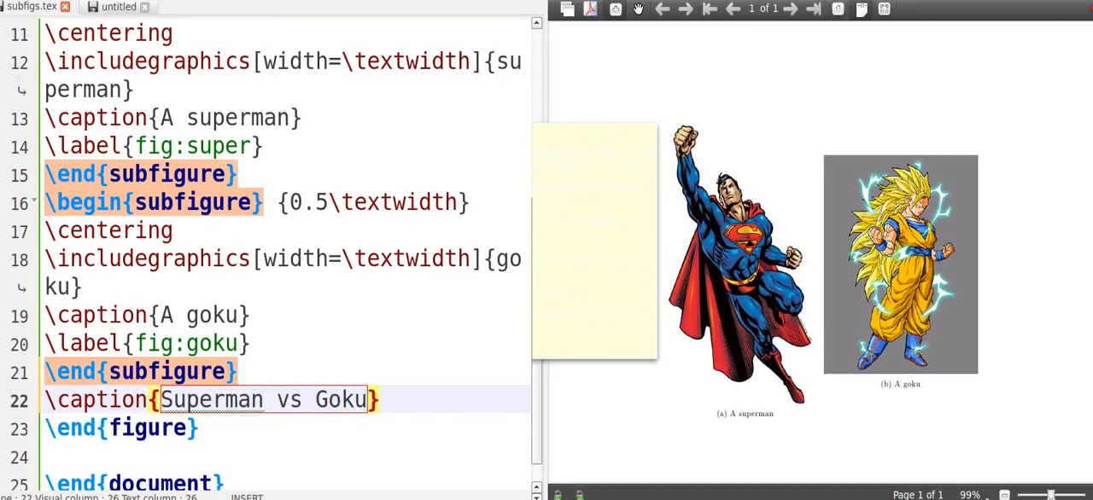
{"action": "key", "text": "Return"}
{"action": "type", "text": "Hi look at \\ref{fig:goku}"}
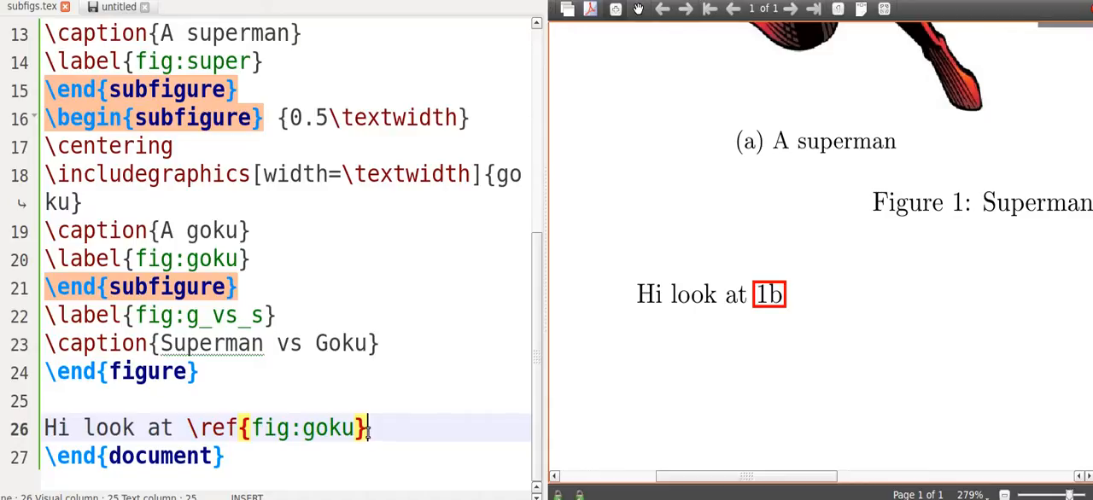
{"action": "mouse_move", "coordinate": [927, 308]}
{"action": "type", "text": "heigh"}
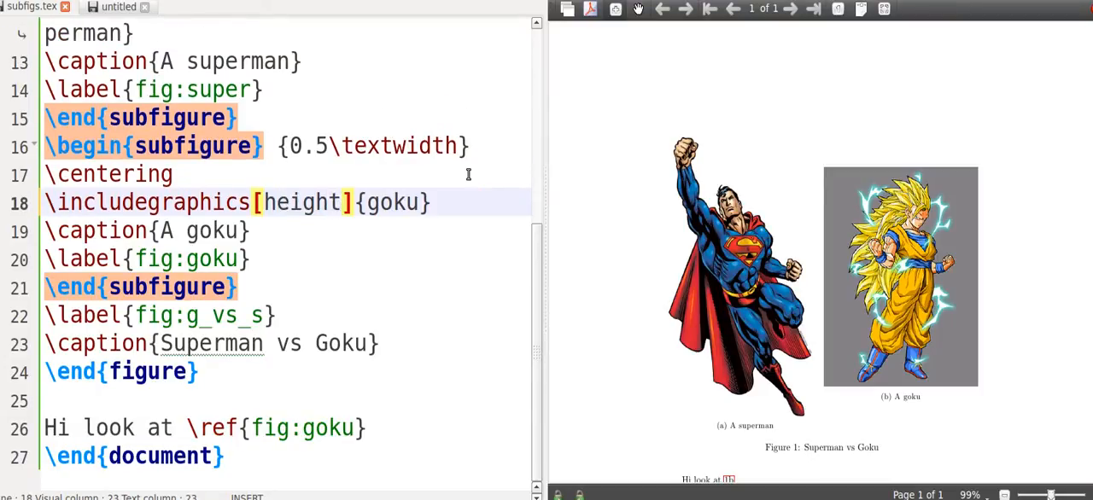
Set both superman and goku \includegraphics options to height = 2 in
{"action": "type", "text": "= 2 in"}
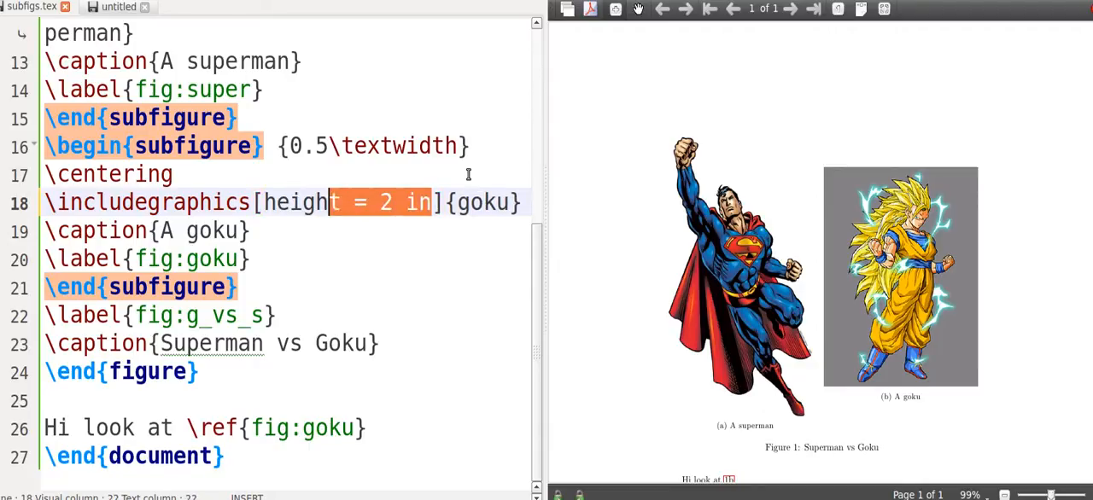
{"action": "scroll", "scroll_direction": "up", "scroll_amount": 3}
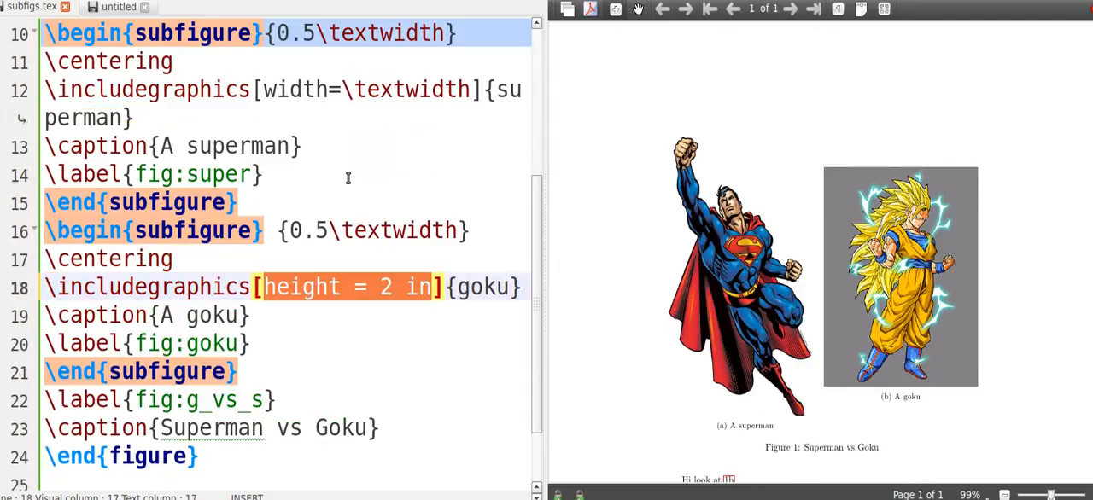
{"action": "scroll", "scroll_direction": "up", "scroll_amount": 3}
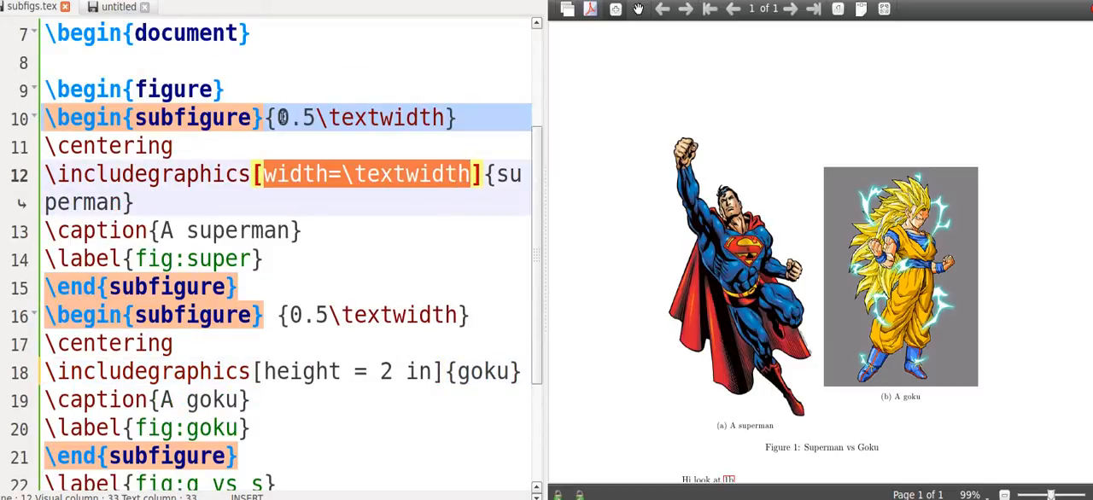
{"action": "type", "text": "height = 2 in"}
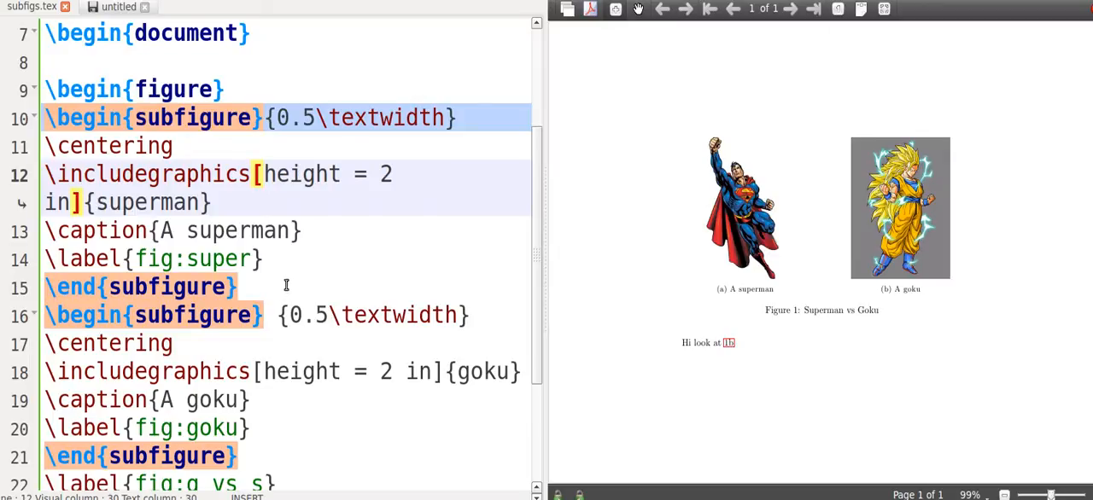
{"action": "scroll", "scroll_direction": "down", "scroll_amount": 3}
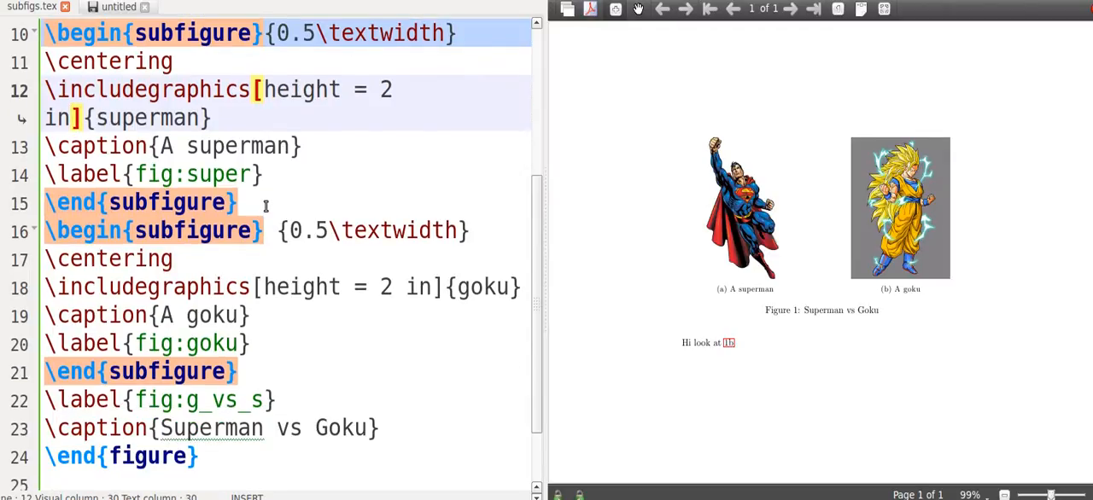
{"action": "left_click", "coordinate": [242, 202]}
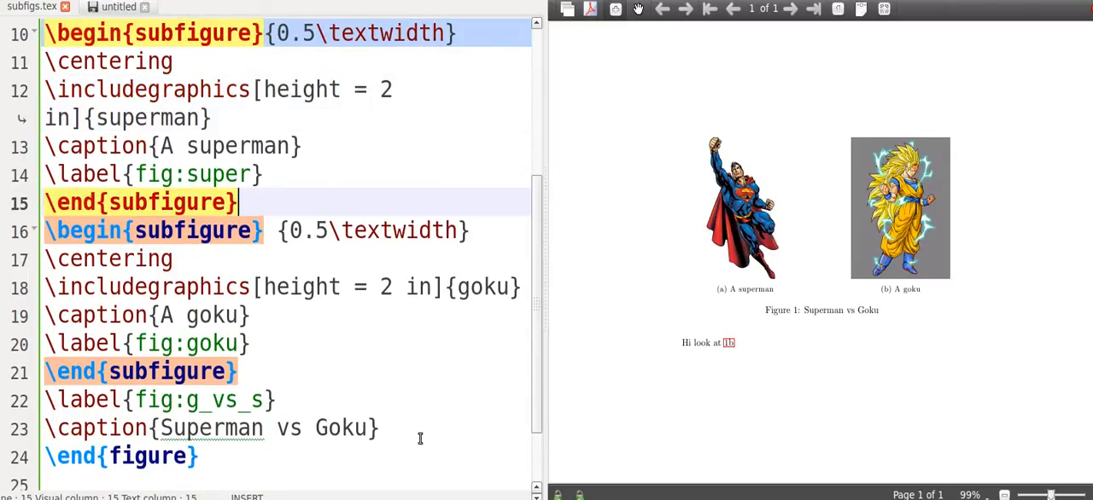
Separate the two subfigures with \quad and change the superman height to 4 in
{"action": "key", "text": "Return"}
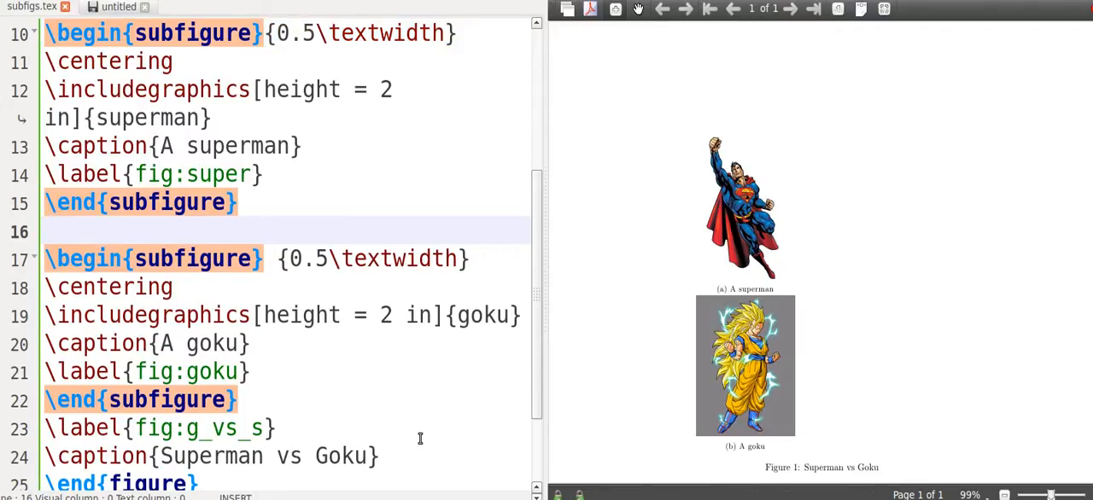
{"action": "type", "text": "\\qu"}
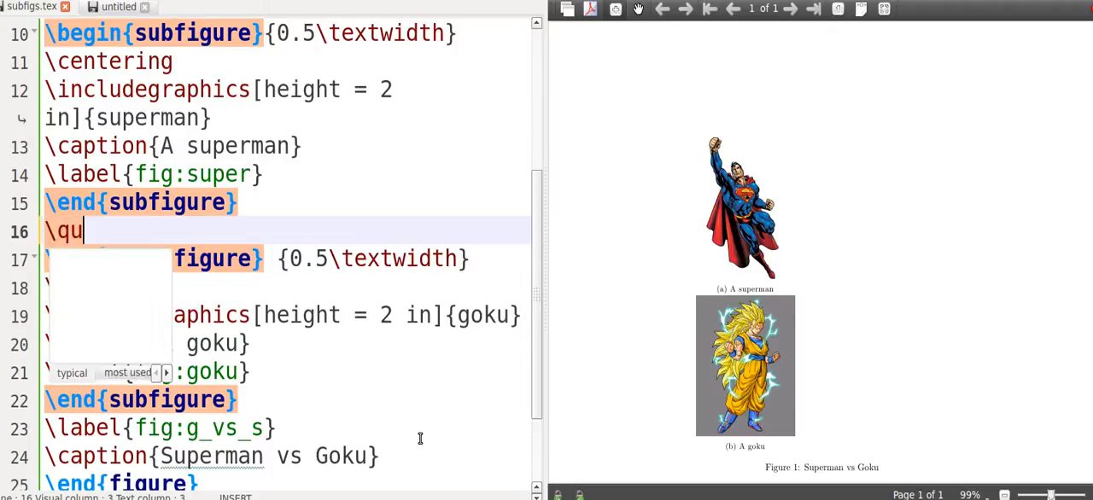
{"action": "type", "text": "ad"}
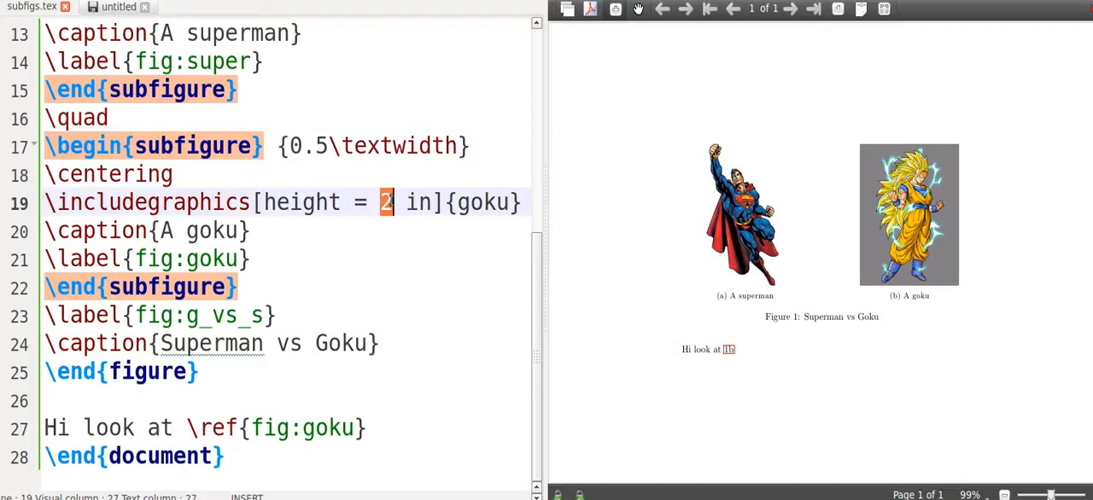
{"action": "scroll", "scroll_direction": "up", "scroll_amount": 3}
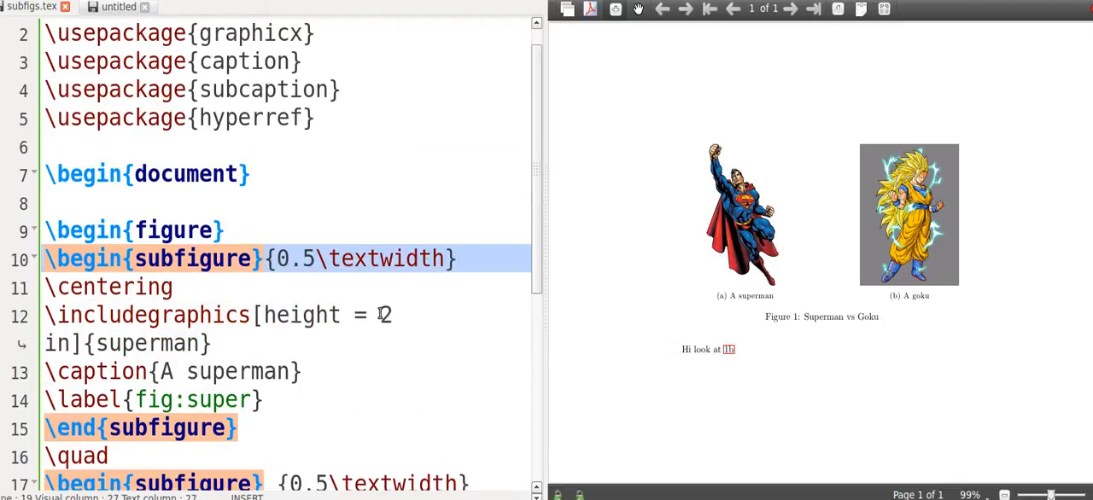
{"action": "type", "text": "4"}
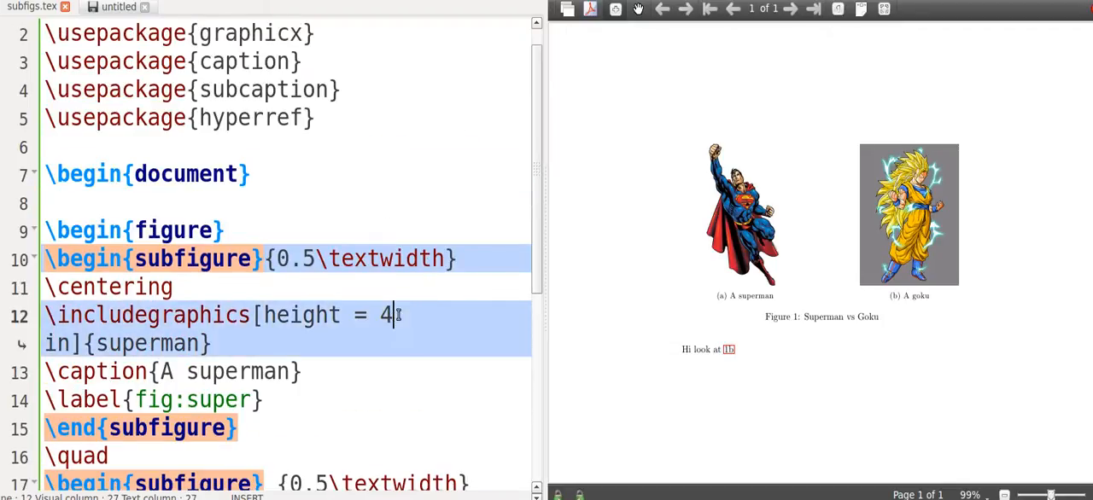